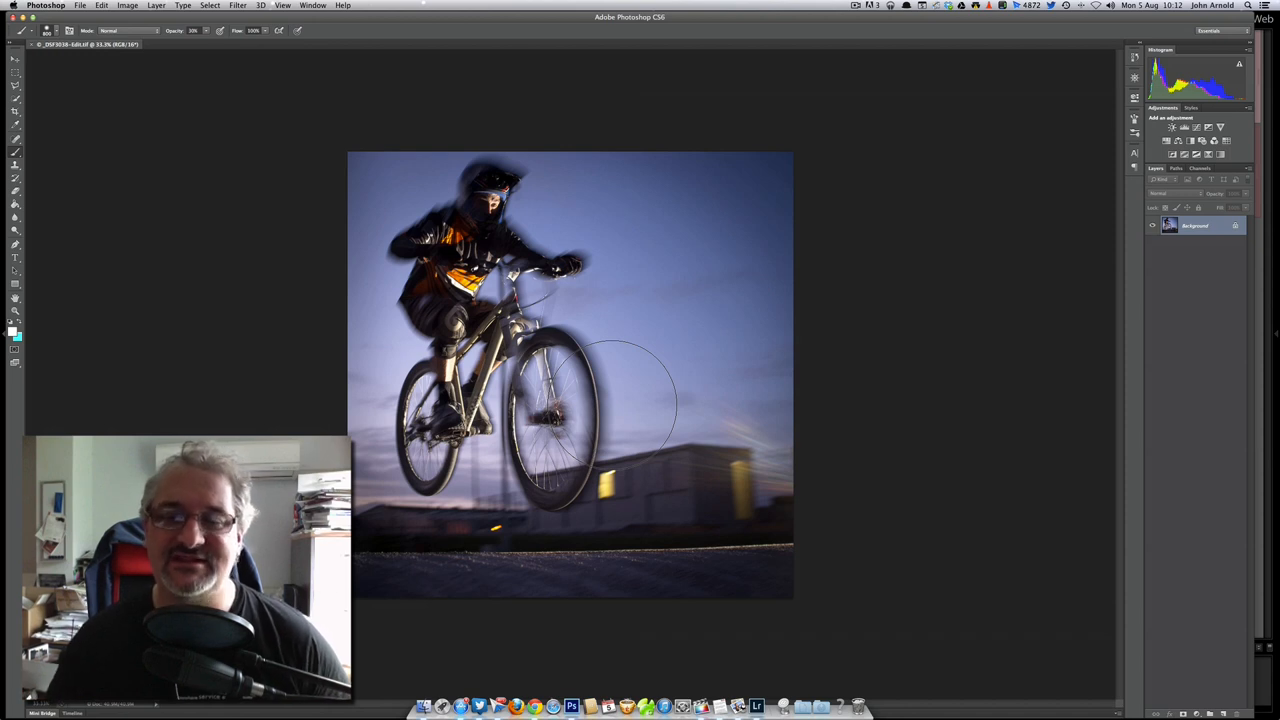
mouse_move(710, 460)
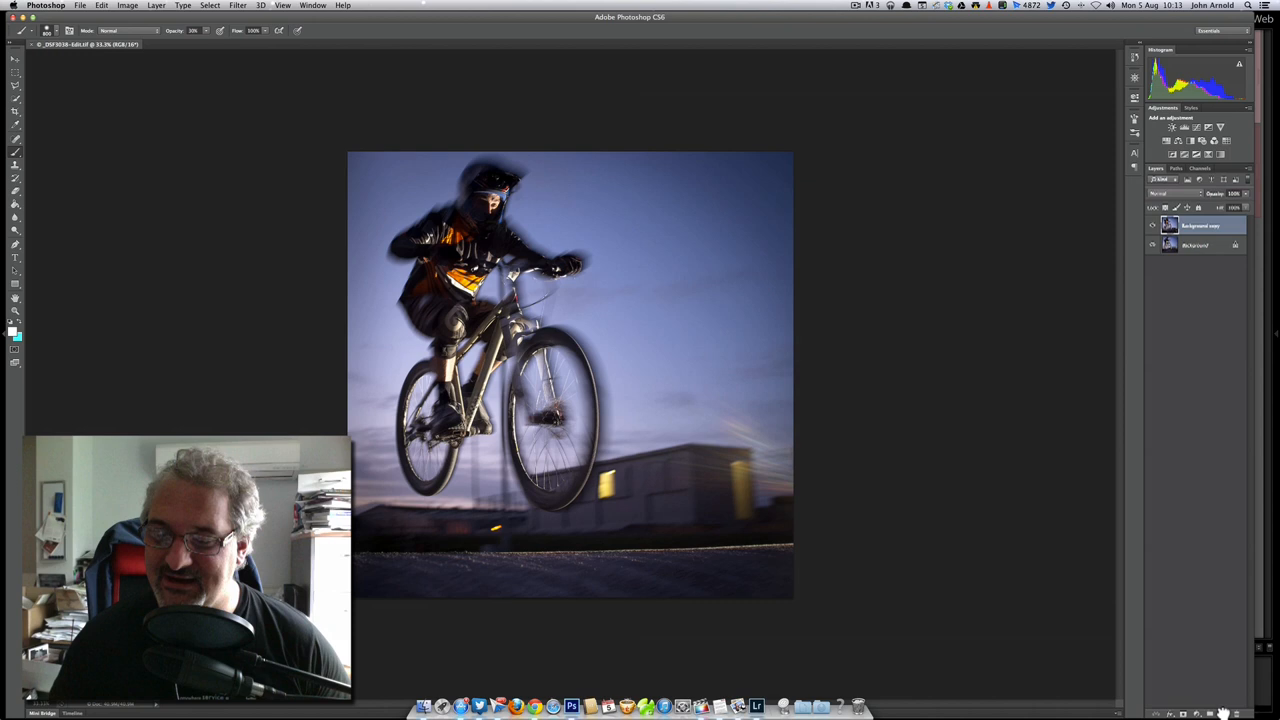
Duplicate the Background layer to create Background copy above the original
click(1200, 224)
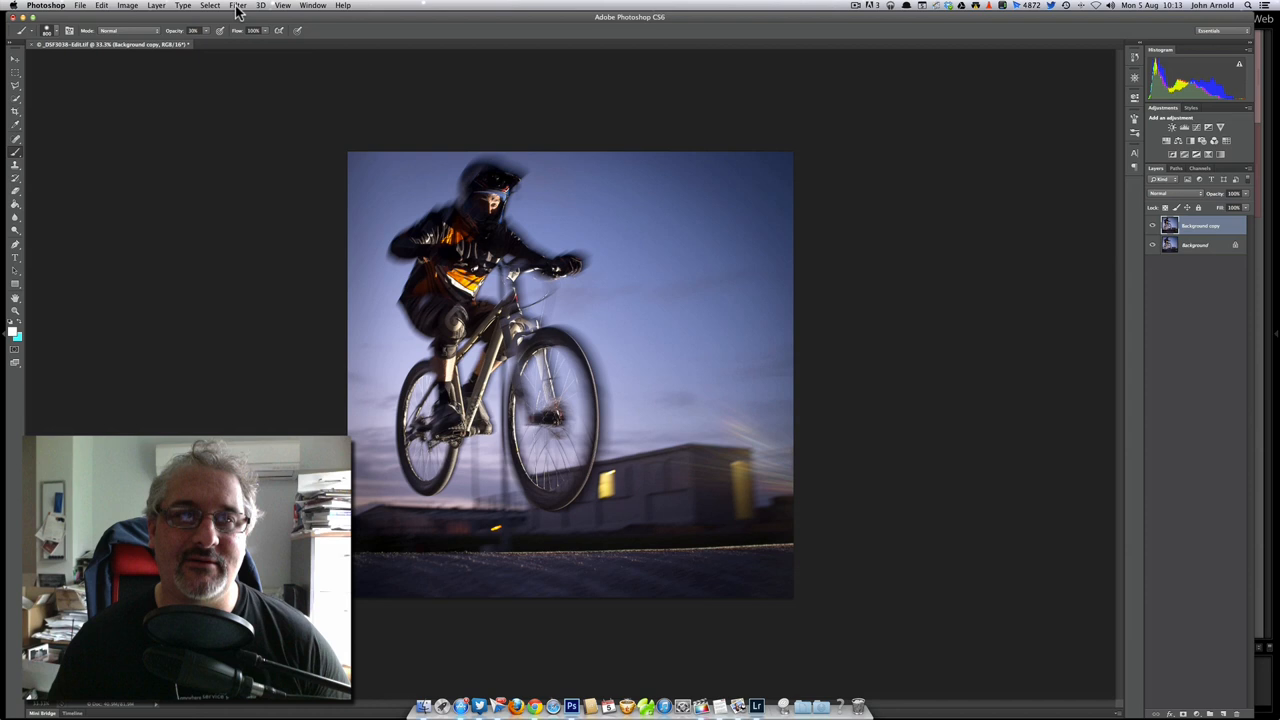
Bring up the Radial Blur dialog via Filter > Blur for the duplicate layer
click(238, 4)
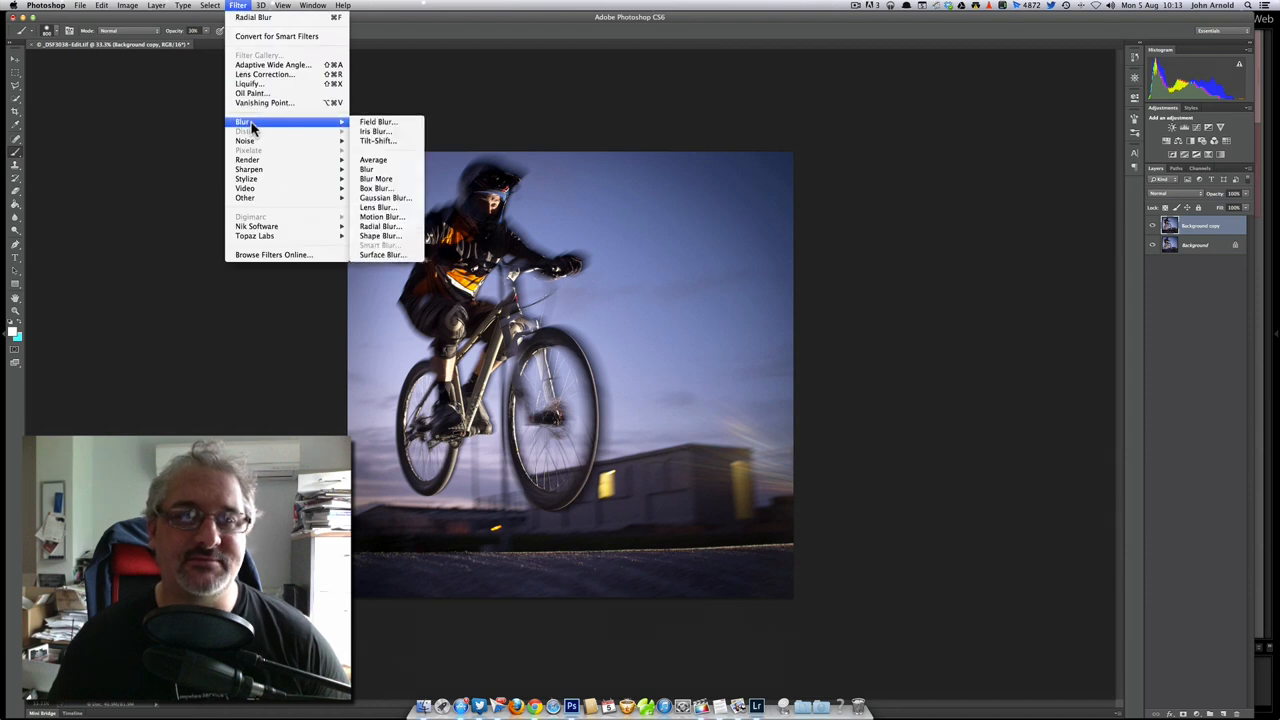
mouse_move(398, 236)
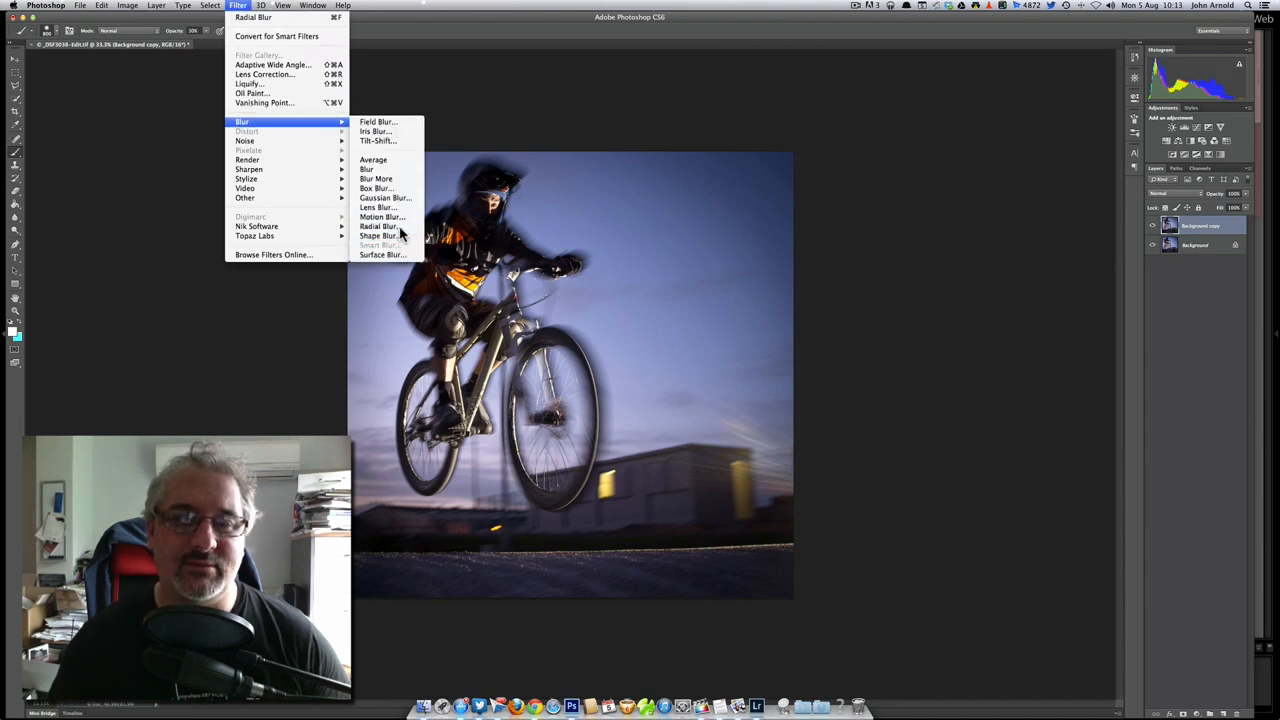
click(380, 226)
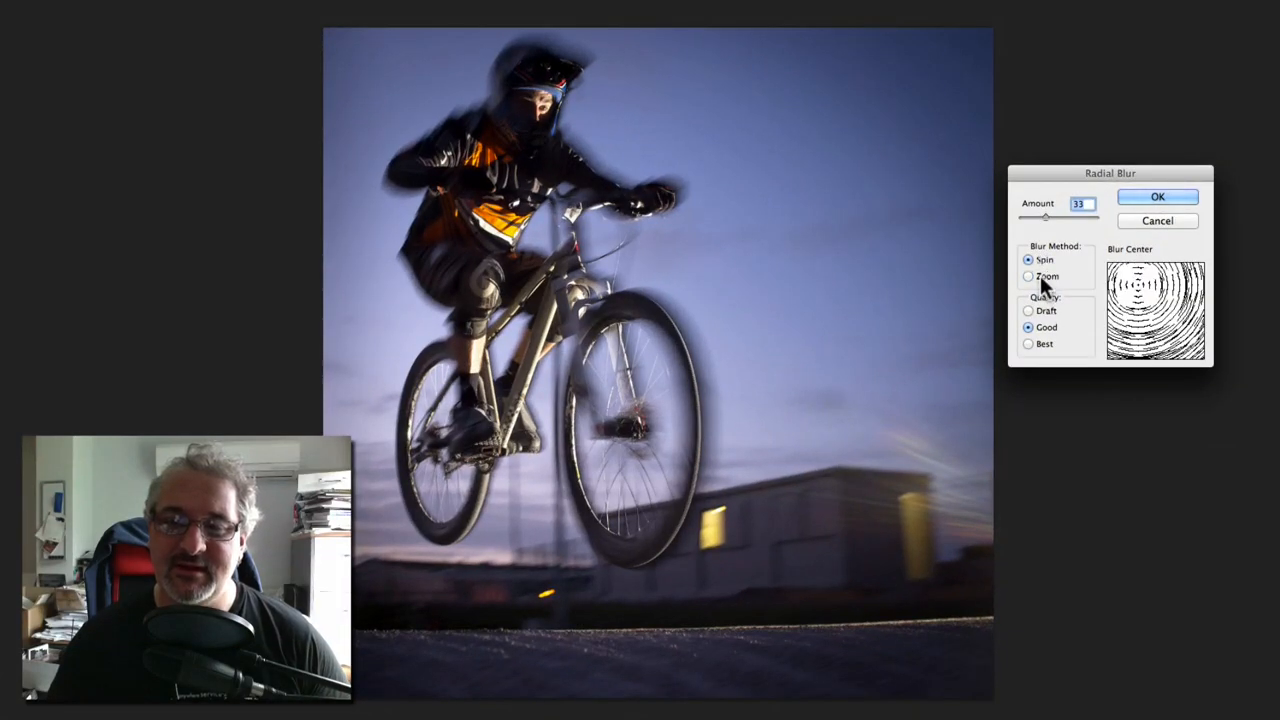
Apply a Zoom radial blur of about 37 with its centre moved toward the rider
click(1028, 276)
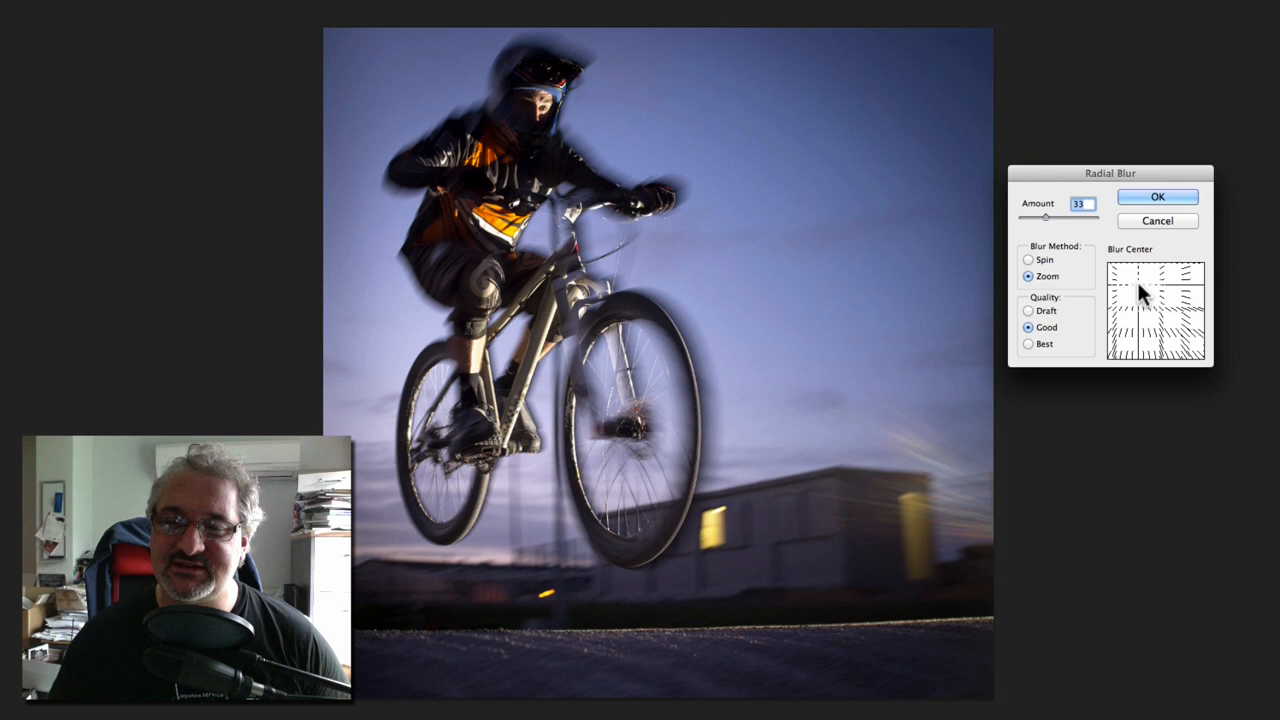
click(1178, 316)
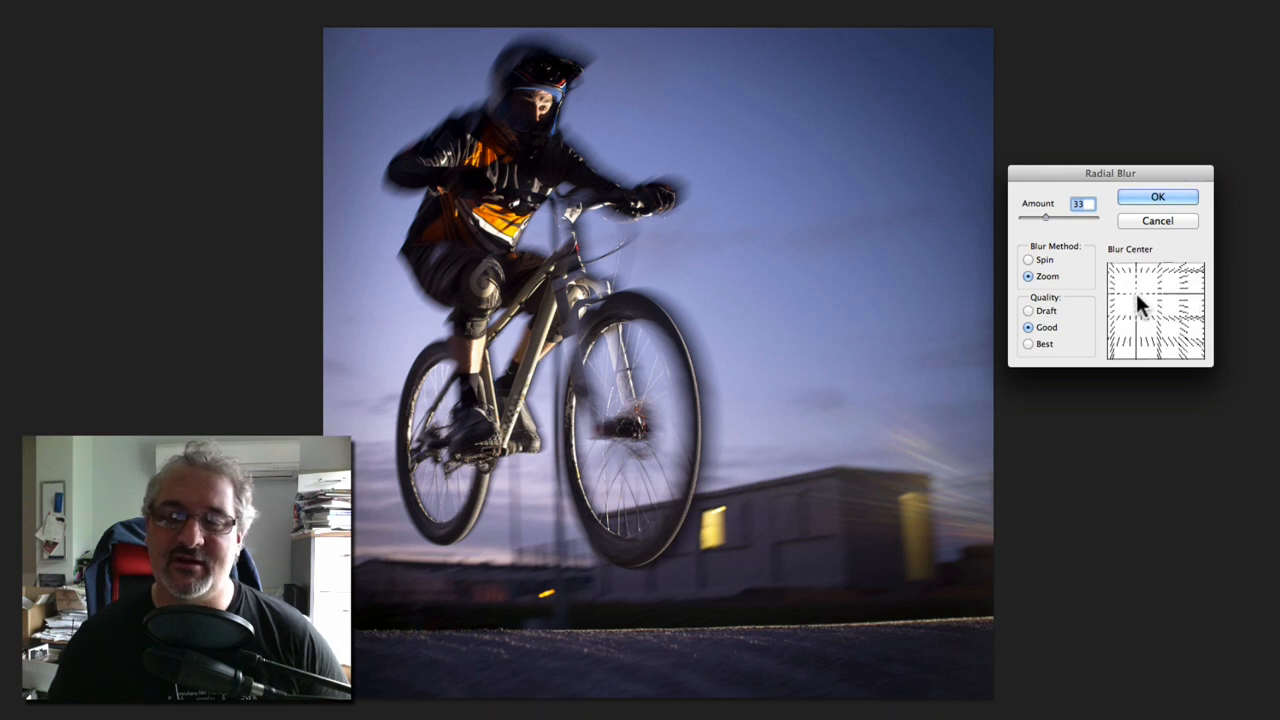
drag(1144, 300, 1150, 308)
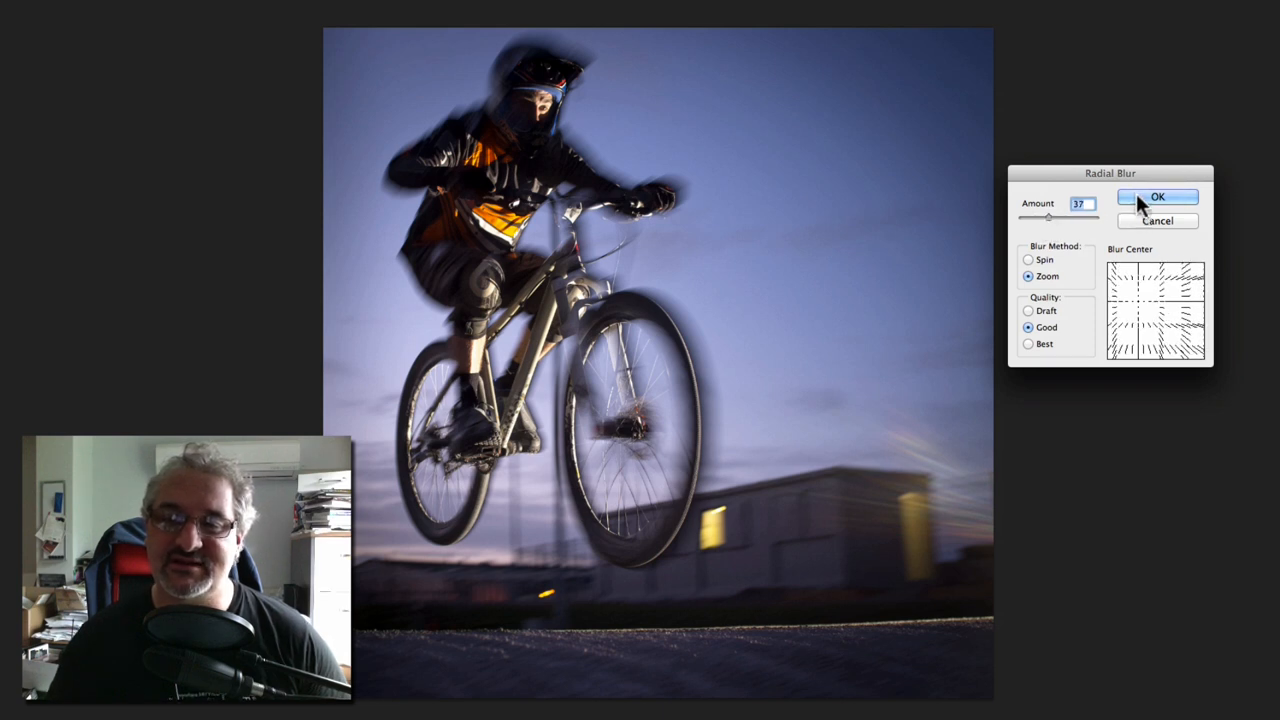
click(1156, 196)
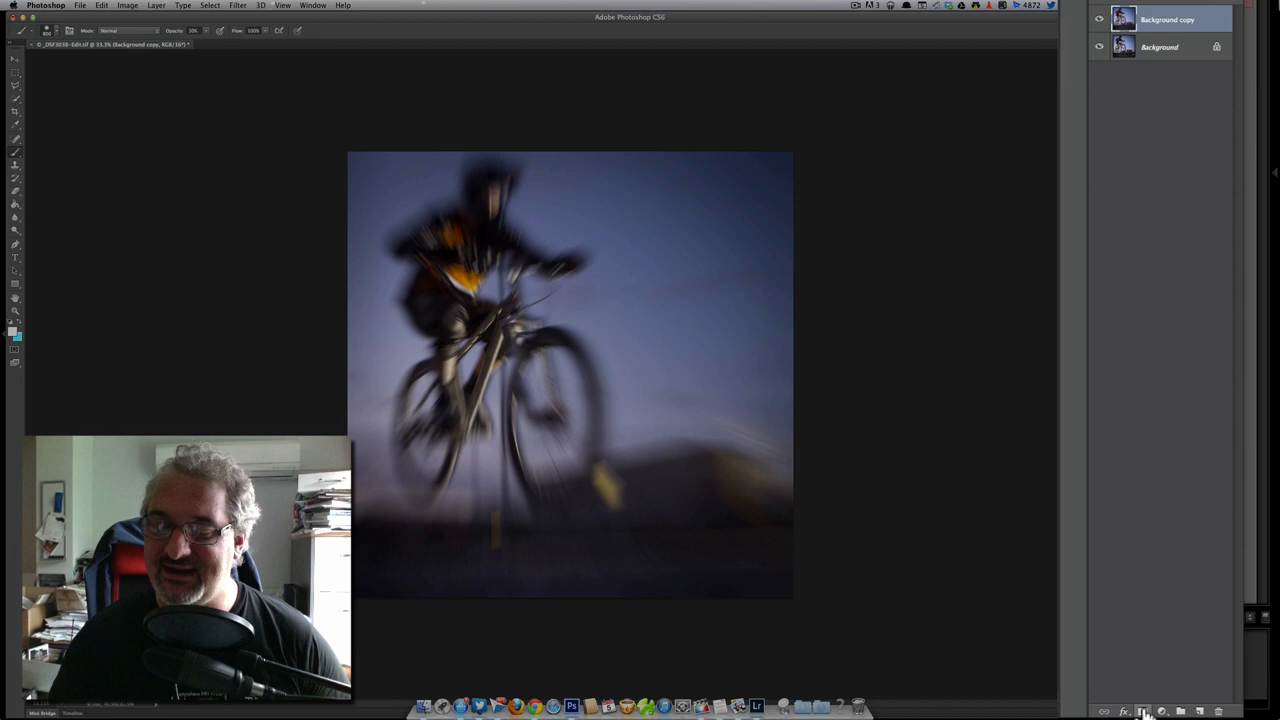
Add a layer mask to the blurred Background copy layer
click(1144, 712)
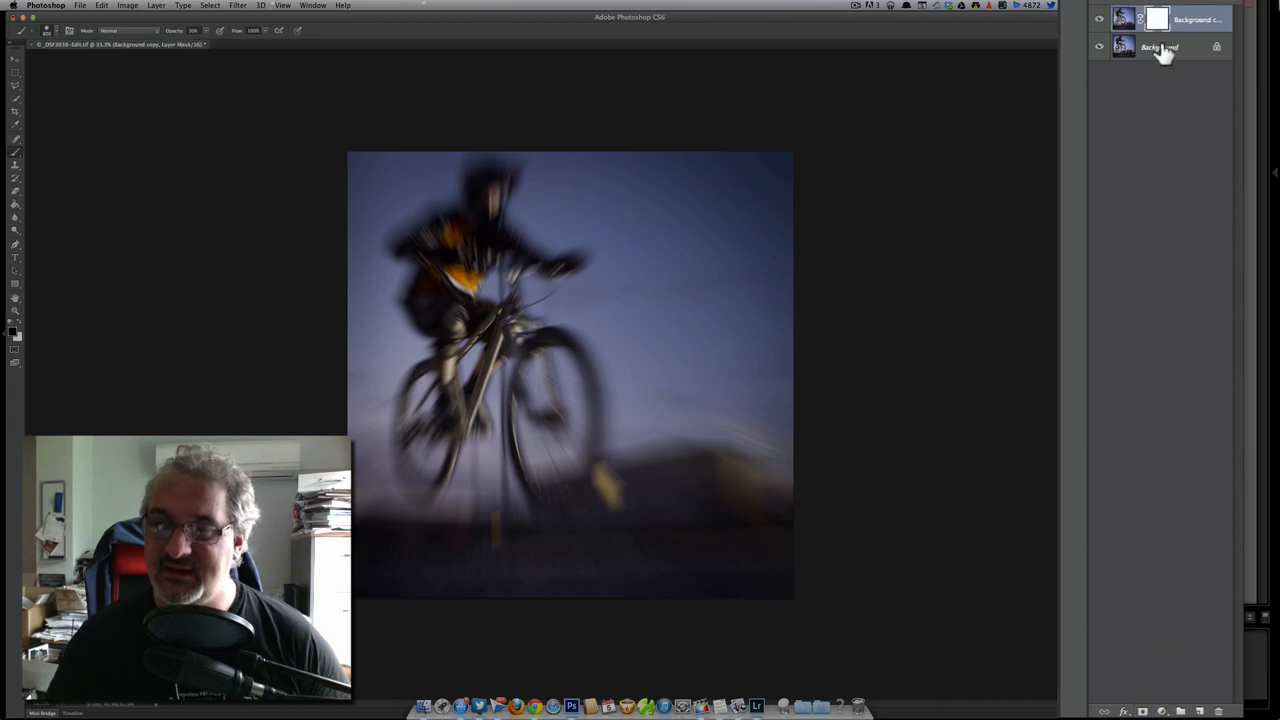
click(1156, 20)
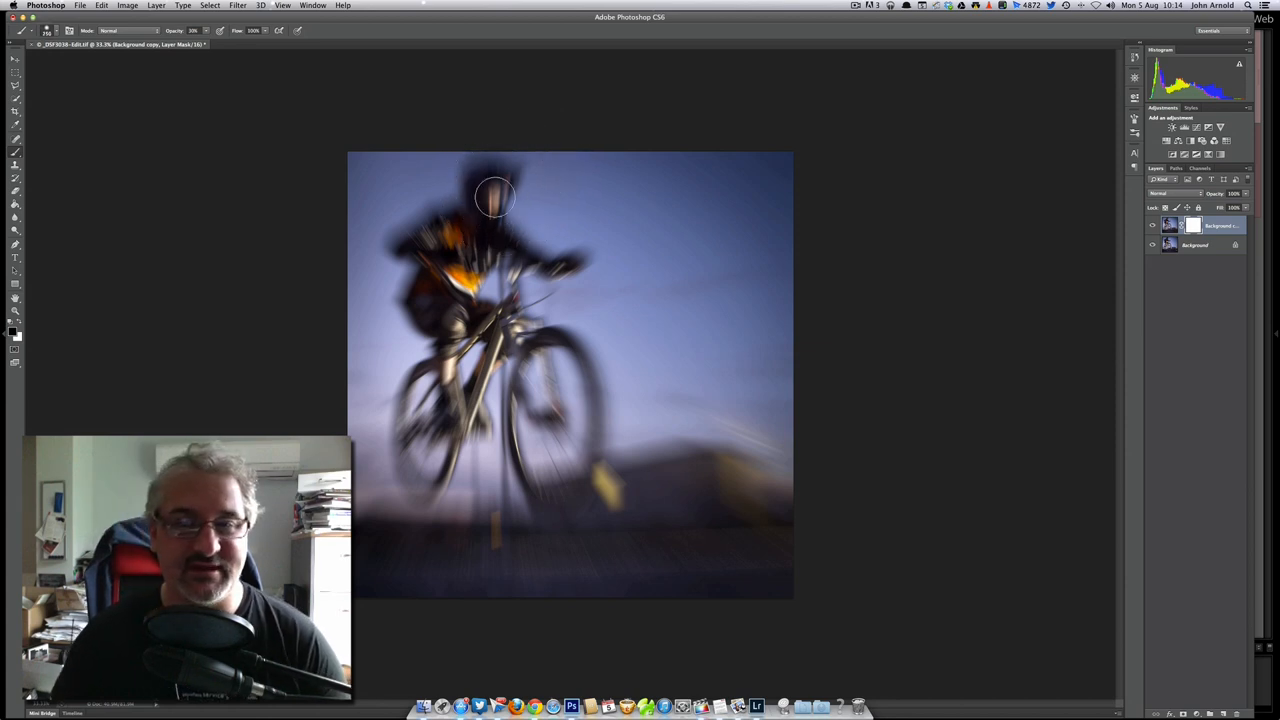
mouse_move(488, 204)
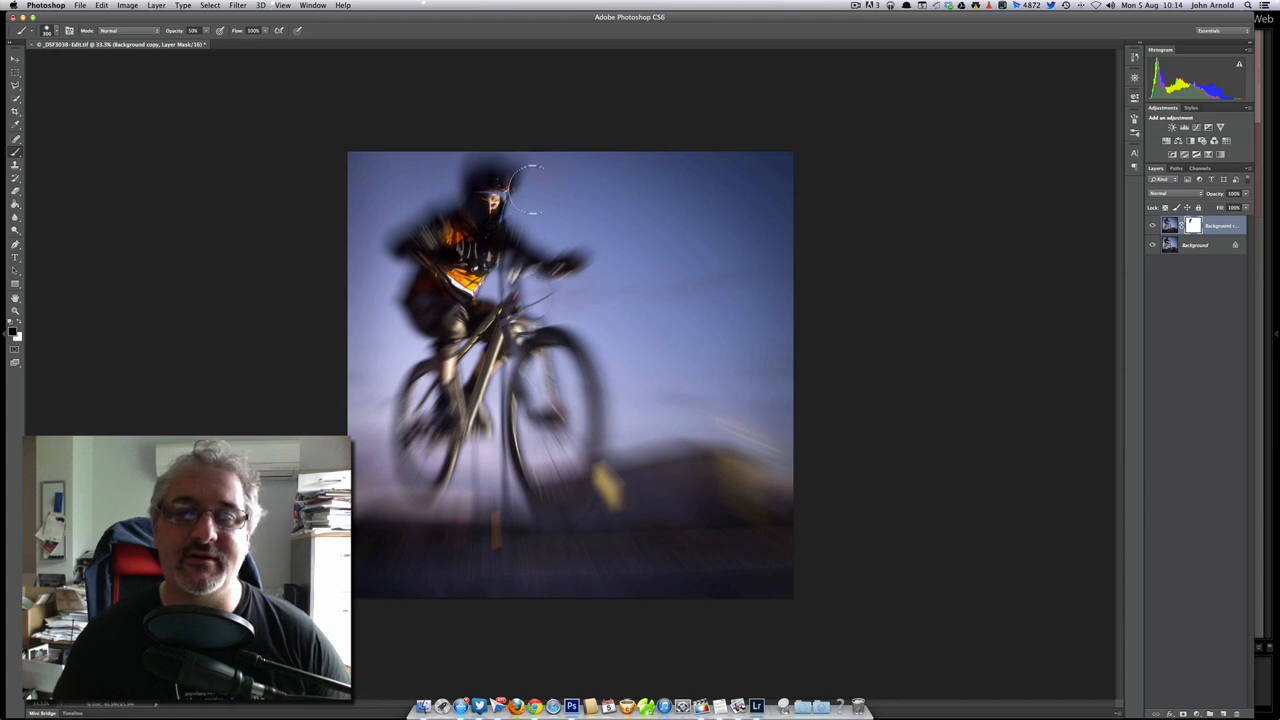
mouse_move(396, 228)
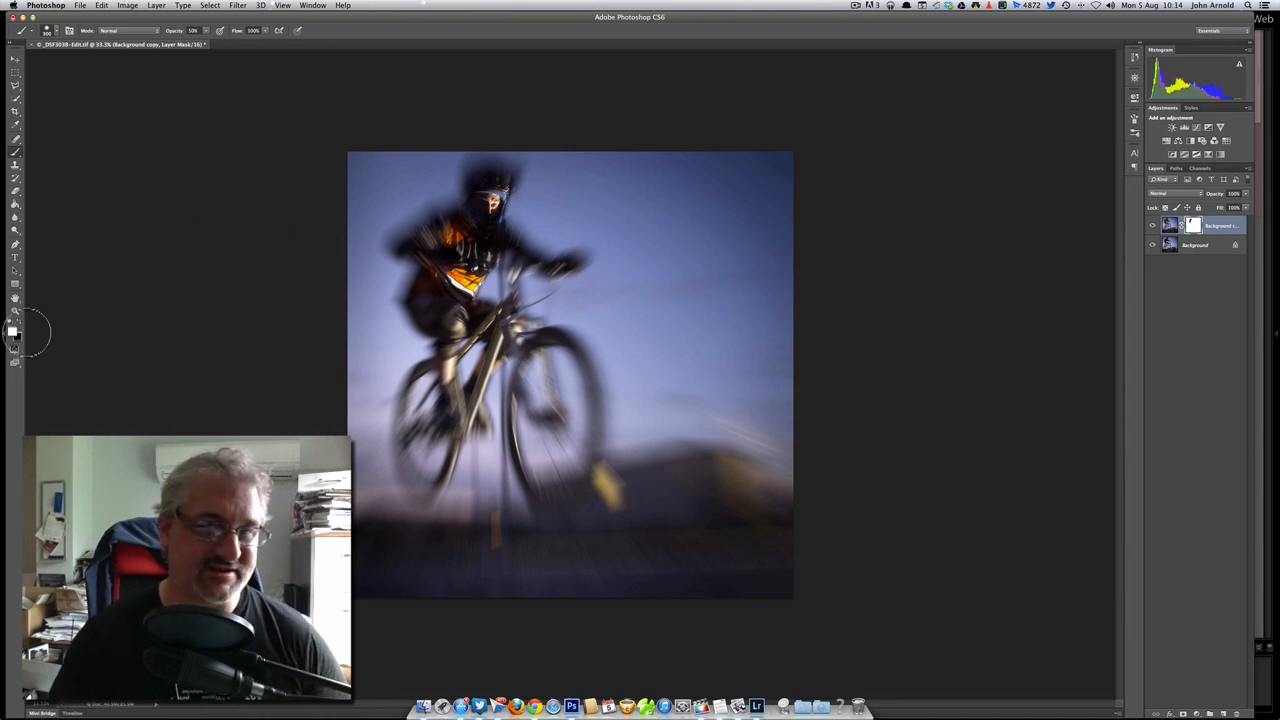
mouse_move(216, 316)
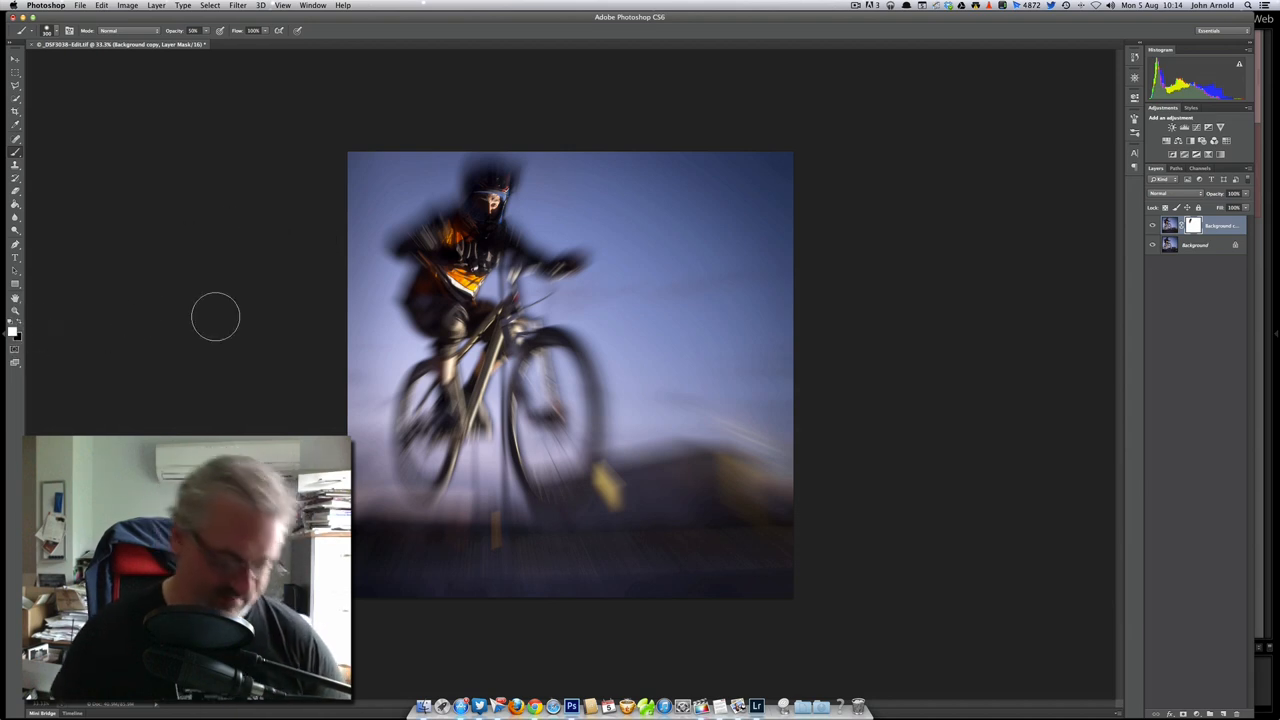
mouse_move(504, 200)
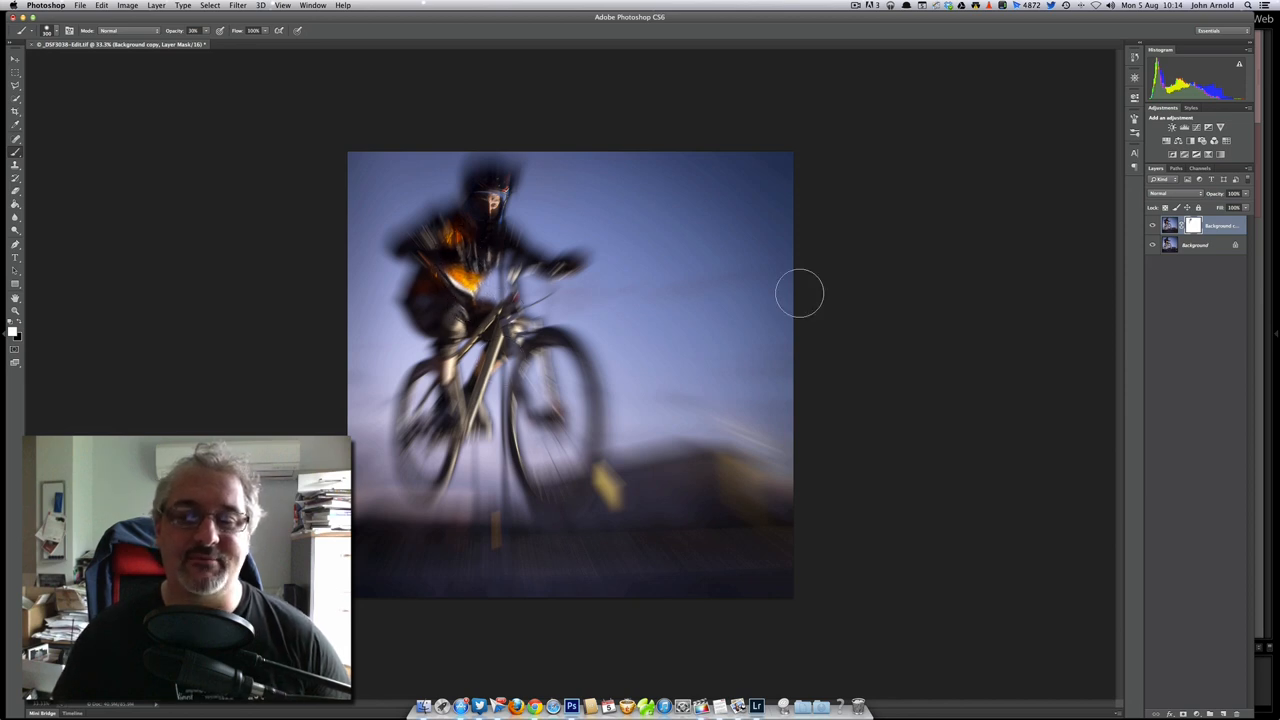
mouse_move(712, 338)
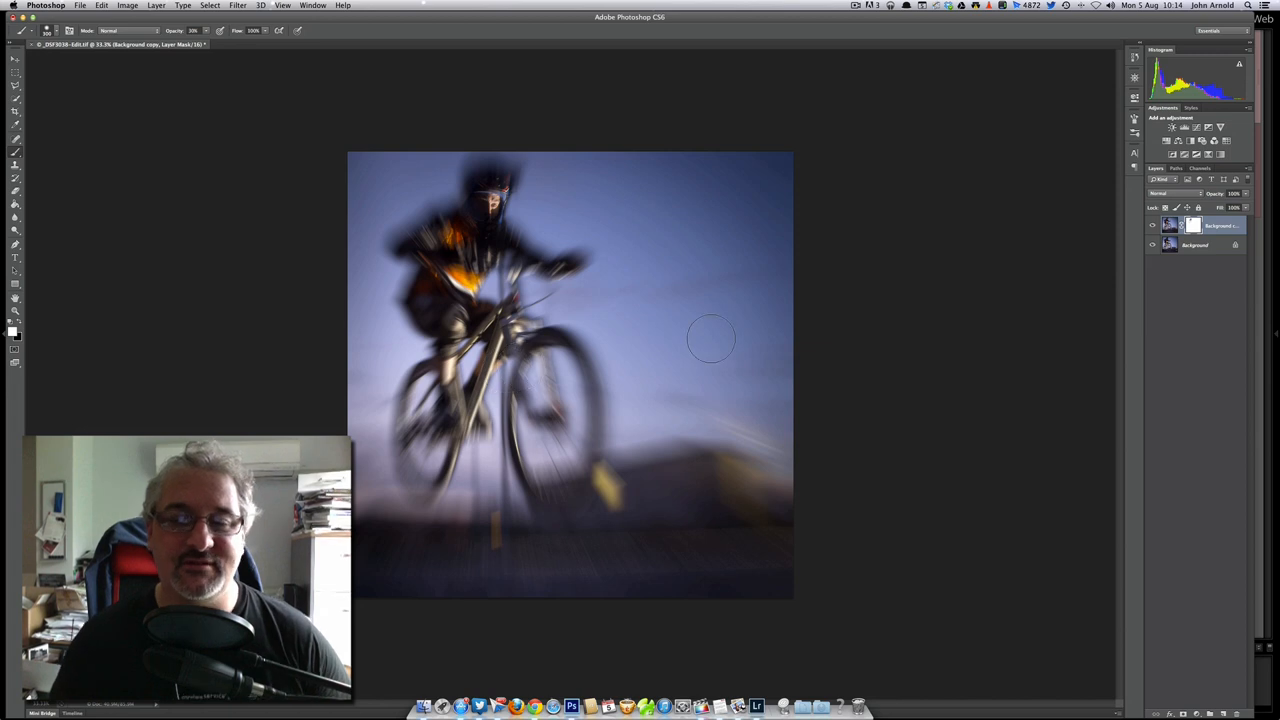
mouse_move(490, 208)
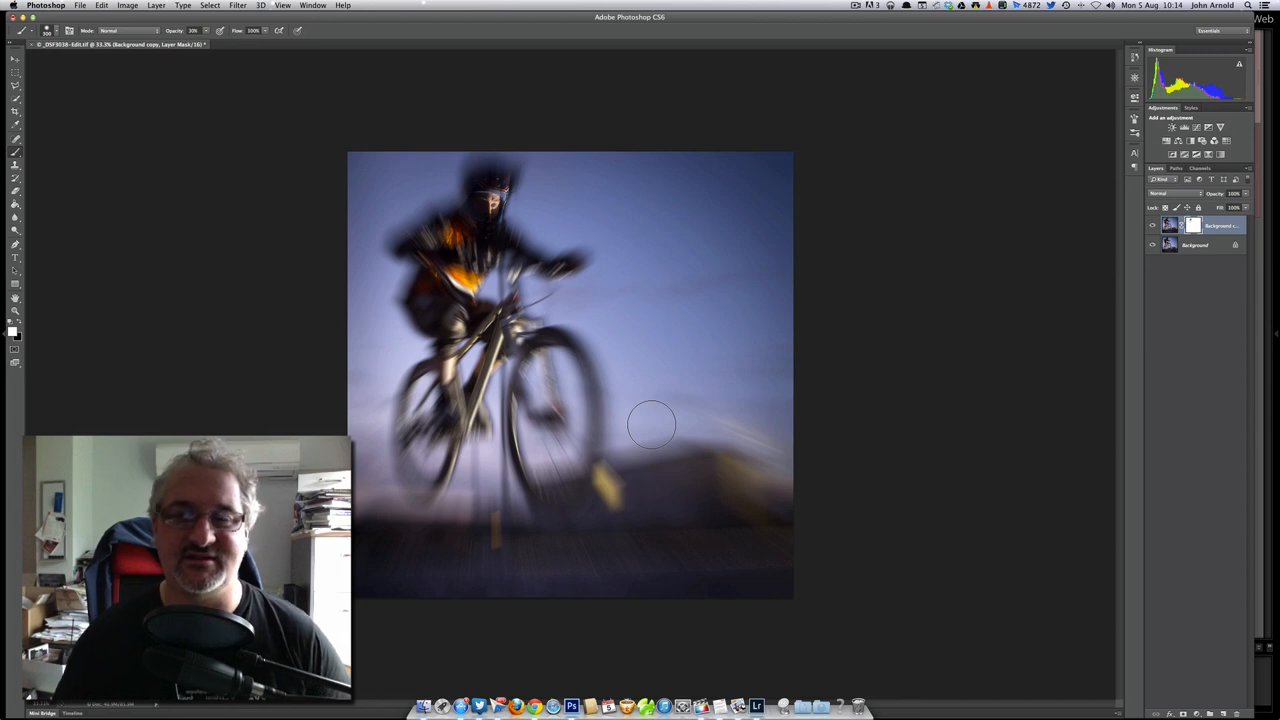
mouse_move(668, 358)
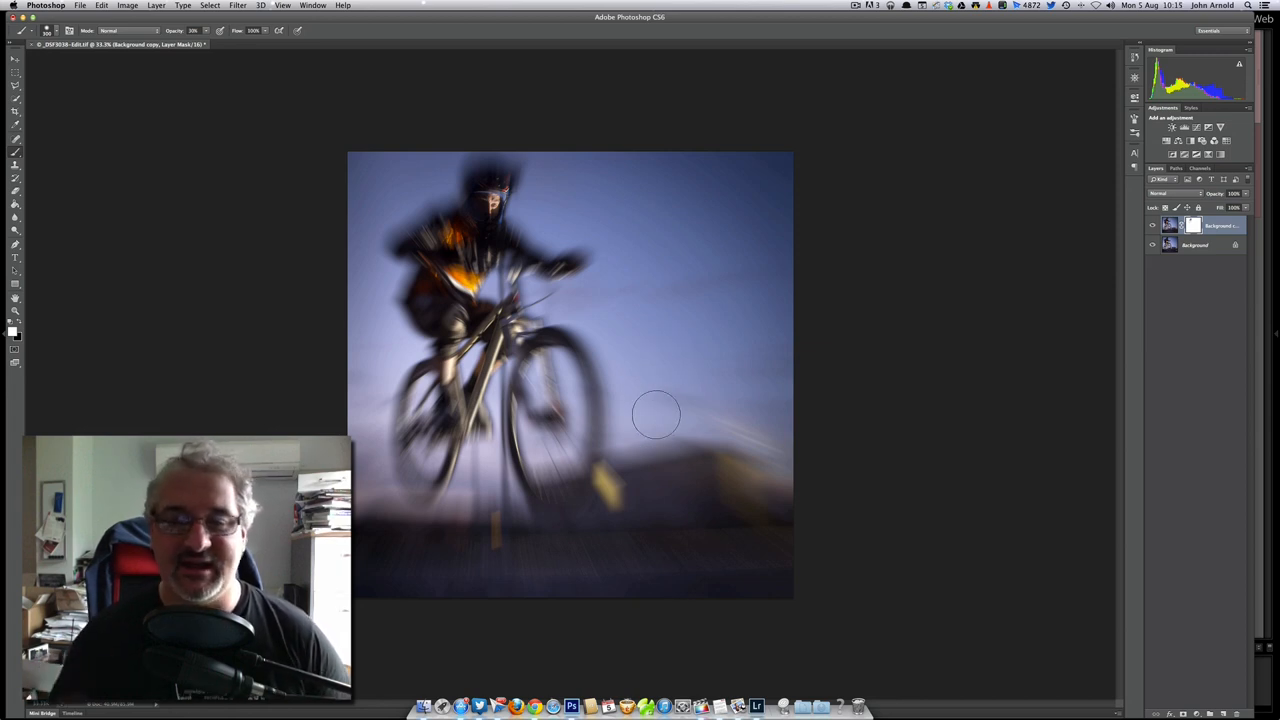
mouse_move(660, 440)
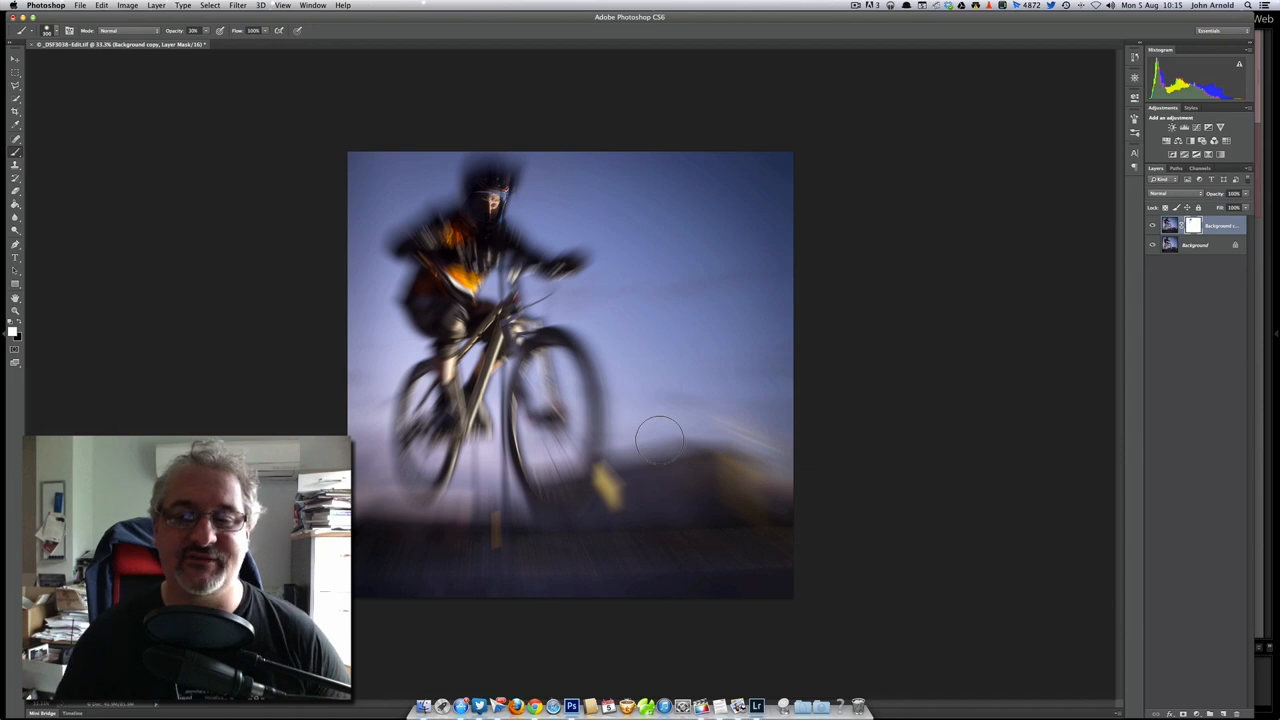